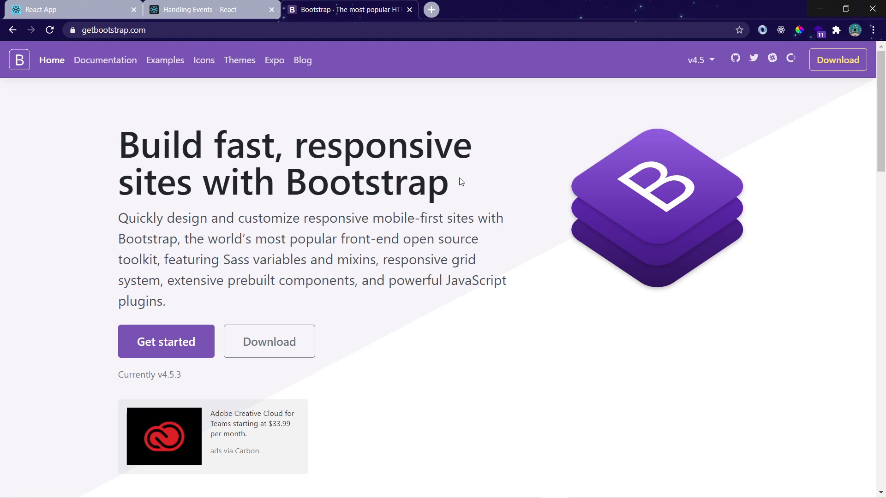
{"action": "mouse_move", "coordinate": [266, 211]}
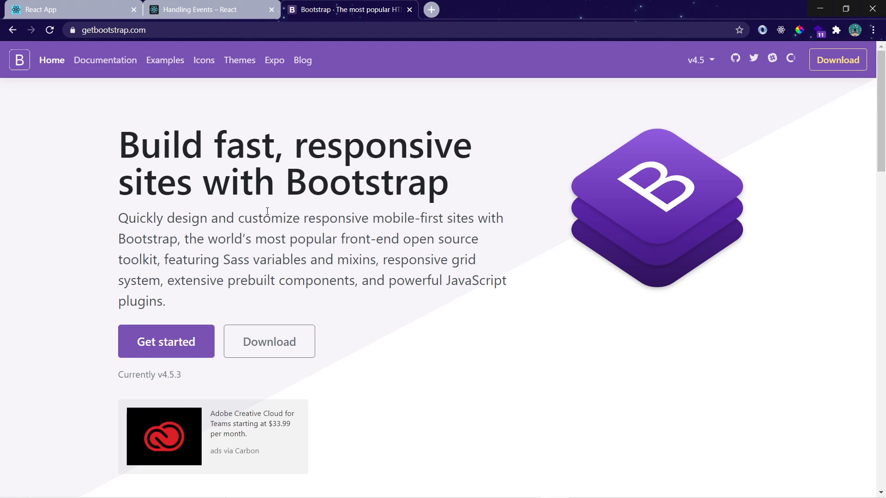
Scroll getbootstrap.com to Installation and select the 'npm install bootstrap' command
{"action": "scroll", "scroll_direction": "down", "scroll_amount": 3}
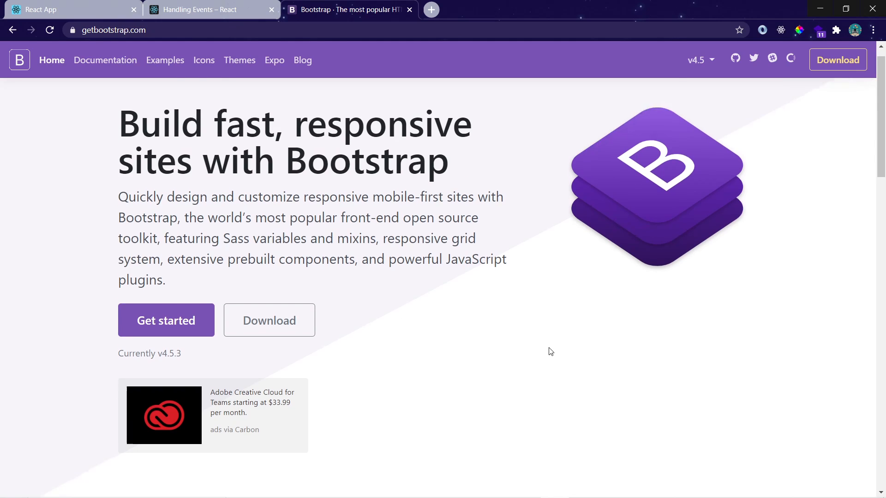
{"action": "scroll", "scroll_direction": "down", "scroll_amount": 3}
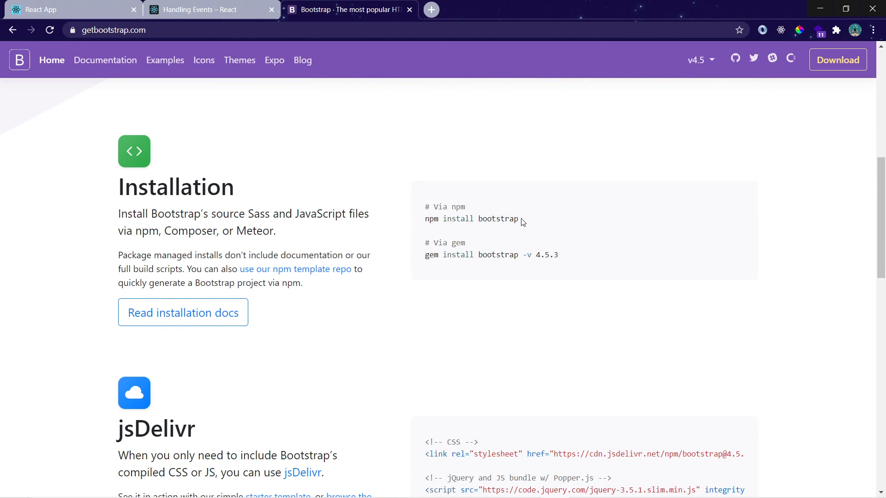
{"action": "left_click_drag", "start_coordinate": [425, 206], "coordinate": [518, 222]}
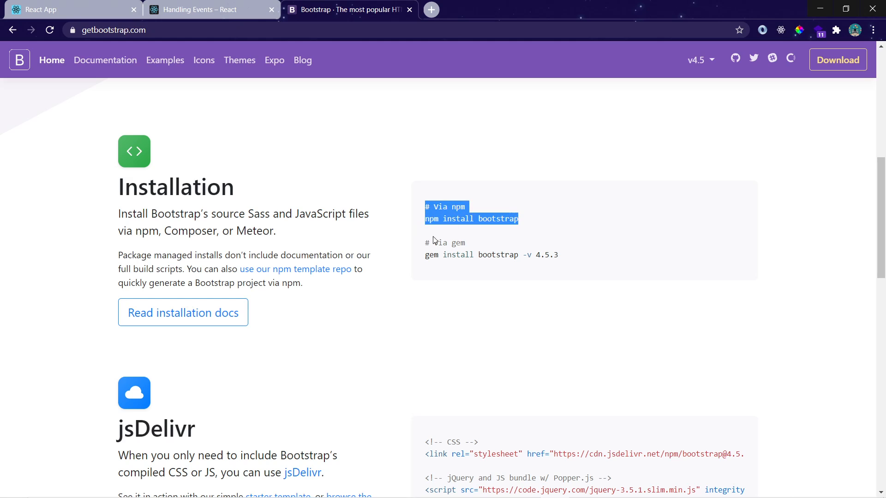
{"action": "left_click", "coordinate": [430, 219]}
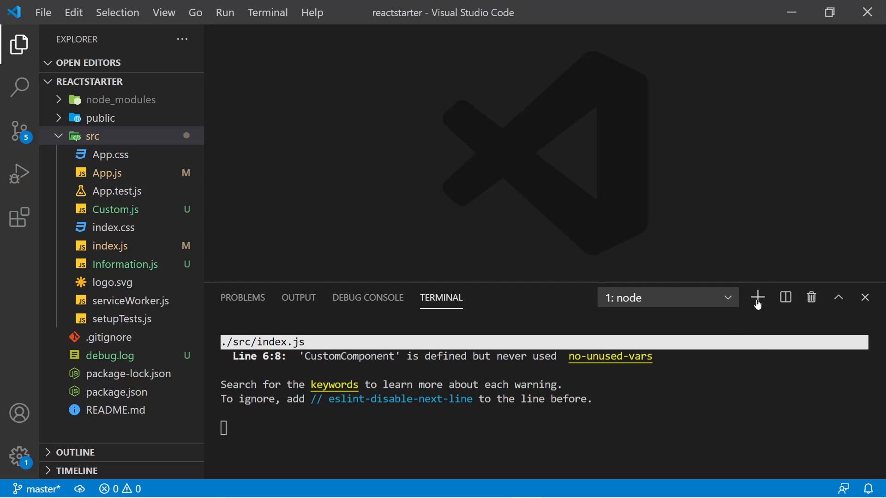
Run 'npm install bootstrap' in a new PowerShell terminal and enlarge the terminal panel
{"action": "left_click", "coordinate": [757, 298]}
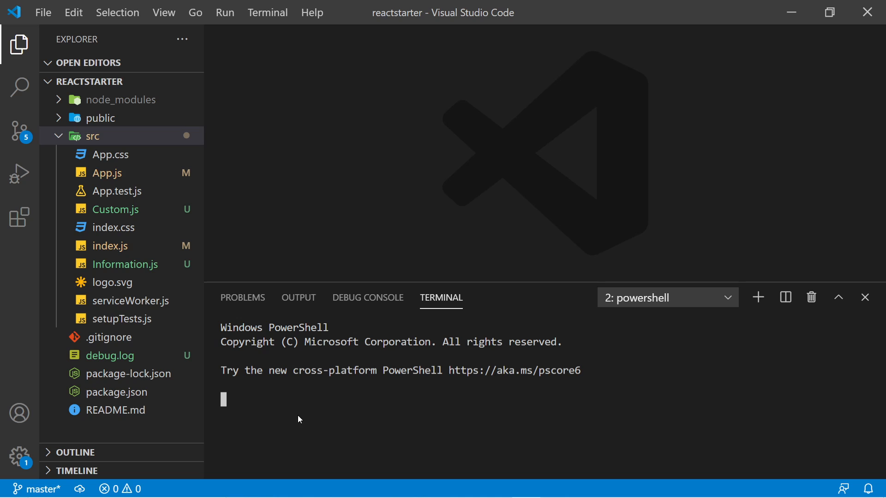
{"action": "mouse_move", "coordinate": [373, 438]}
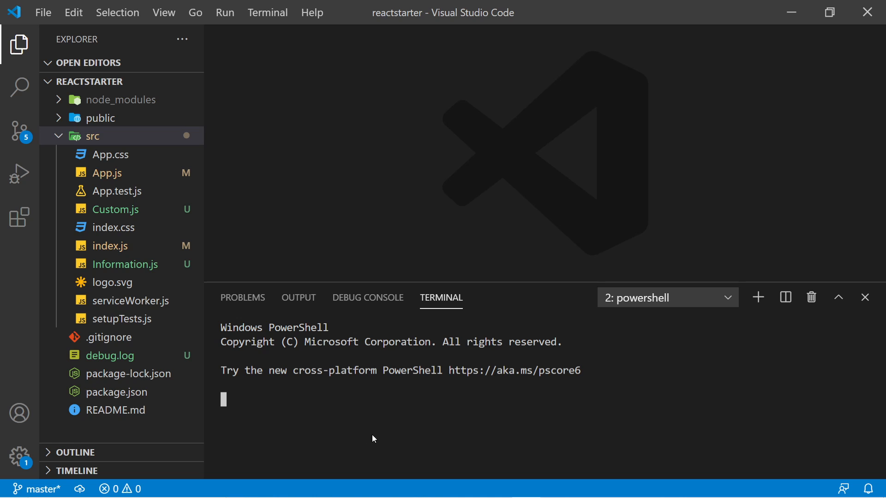
{"action": "mouse_move", "coordinate": [525, 418]}
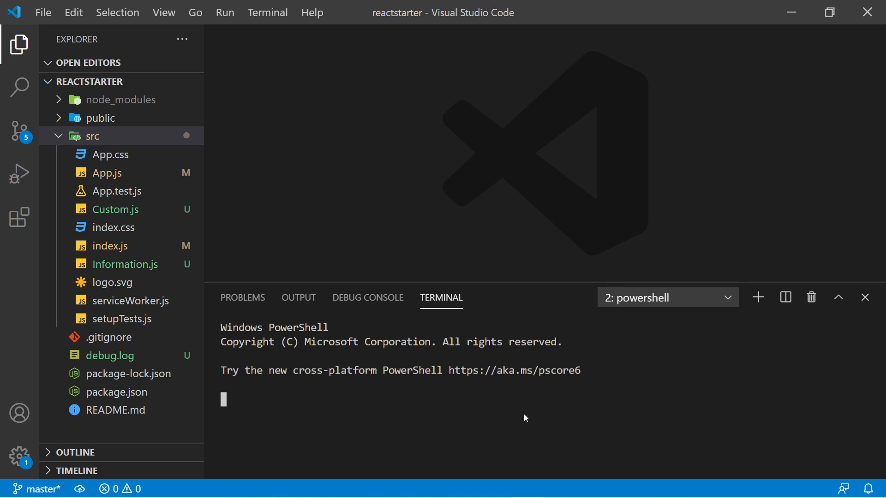
{"action": "type", "text": "npm install bootstrap"}
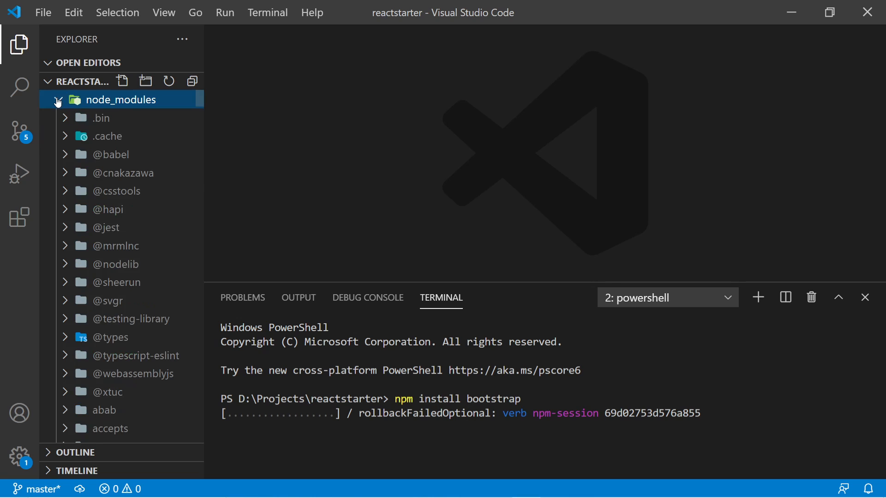
{"action": "left_click", "coordinate": [57, 100]}
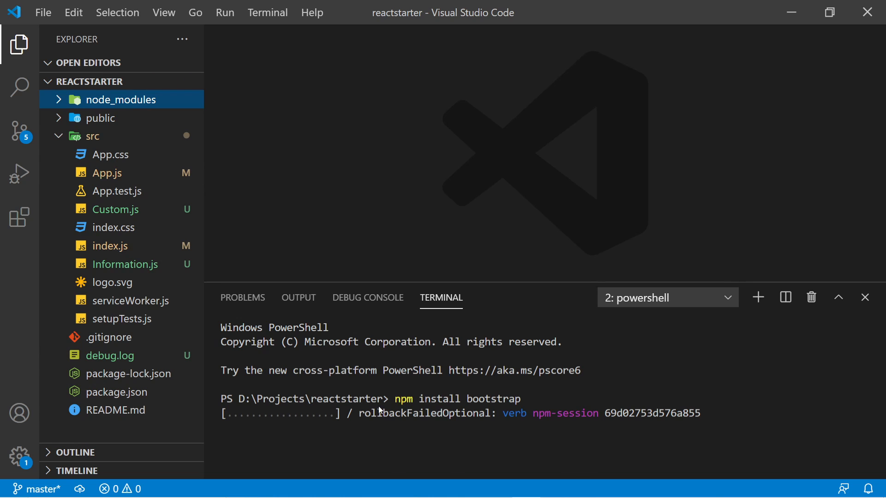
{"action": "mouse_move", "coordinate": [470, 449]}
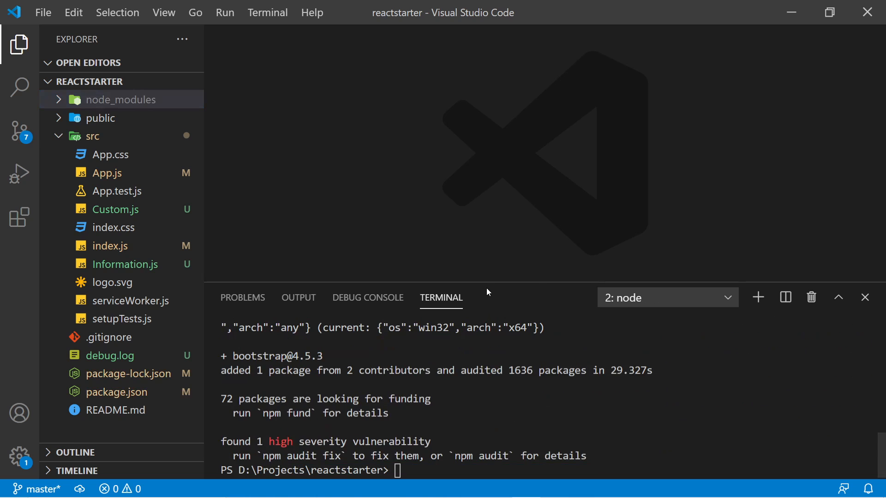
{"action": "left_click_drag", "start_coordinate": [466, 285], "coordinate": [466, 230]}
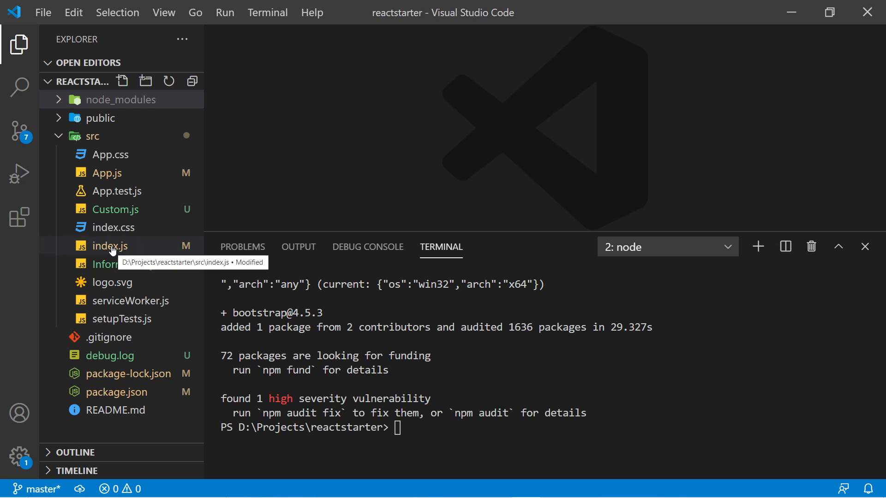
Add import 'bootstrap/dist/css/bootstrap.min.css'; to index.js
{"action": "left_click", "coordinate": [111, 245]}
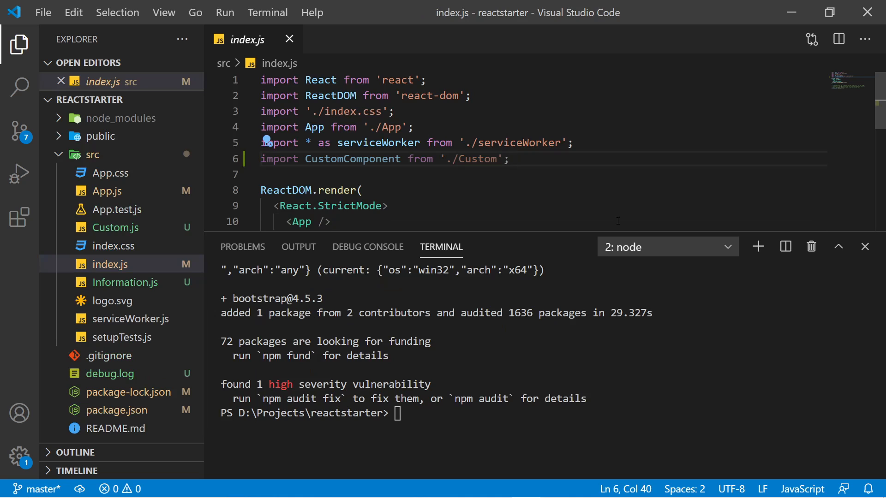
{"action": "type", "text": "import '"}
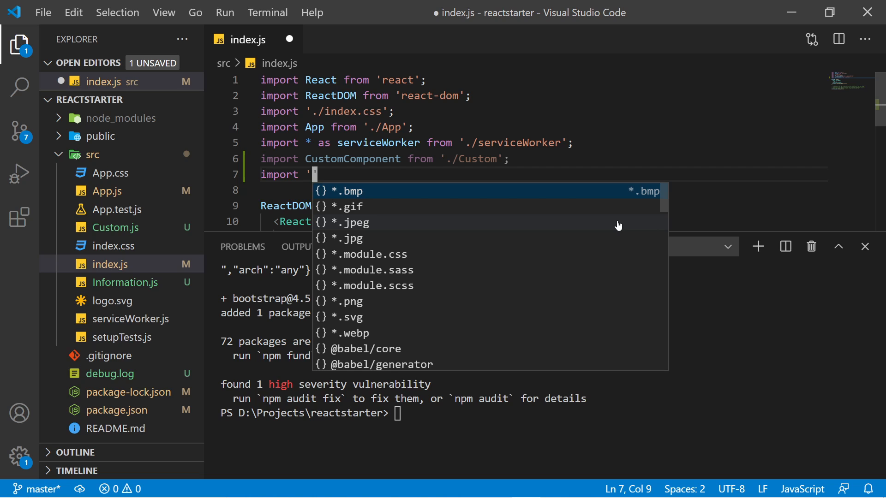
{"action": "type", "text": "bootstrap"}
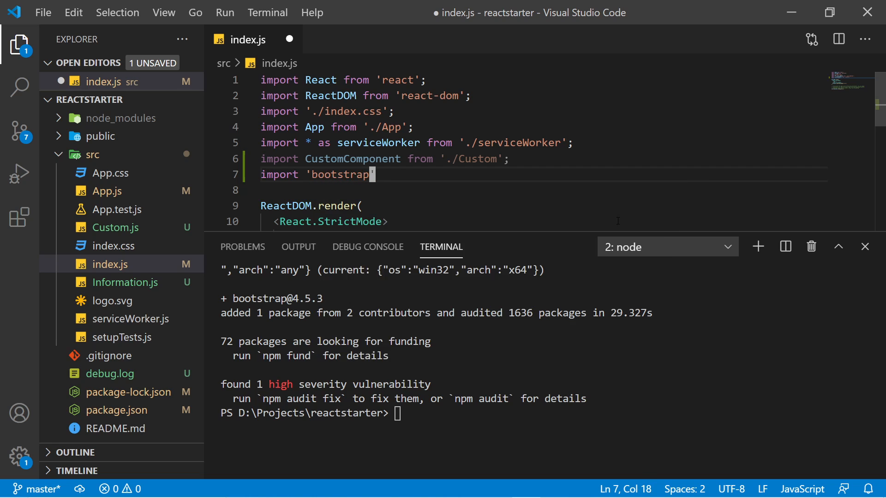
{"action": "type", "text": "/dist"}
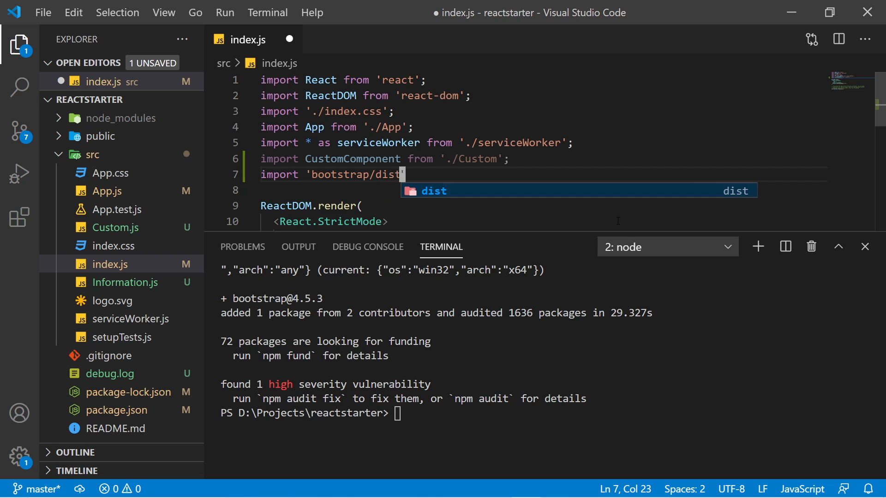
{"action": "type", "text": "/css"}
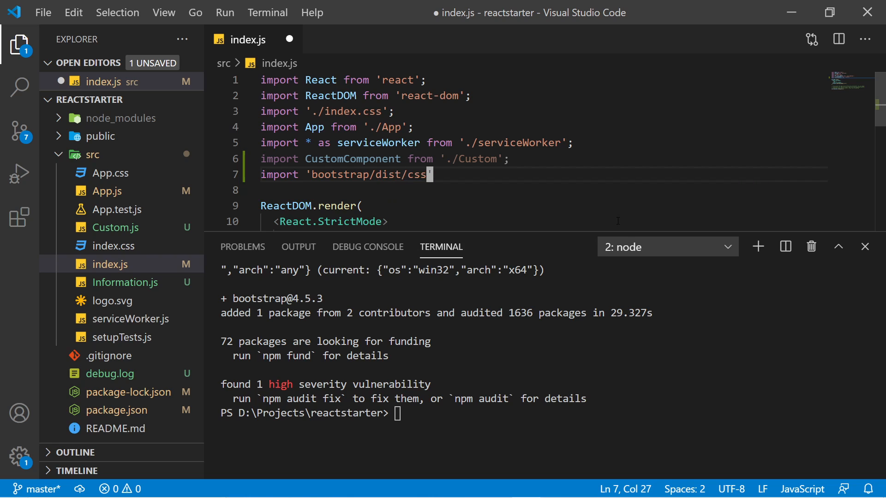
{"action": "type", "text": "/bootstra"}
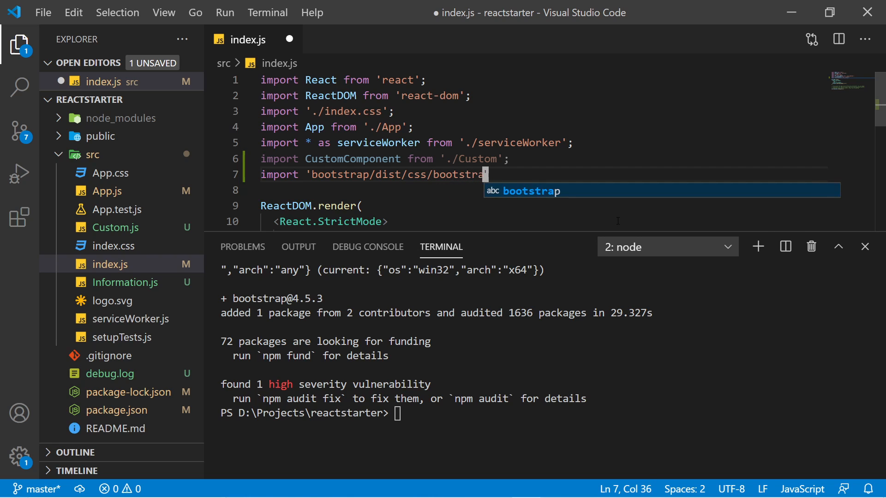
{"action": "type", "text": ".min.css"}
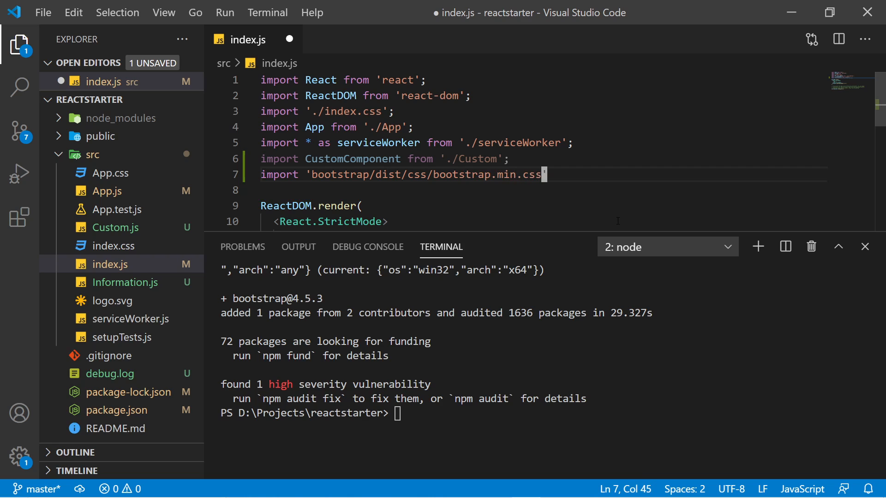
{"action": "type", "text": ";"}
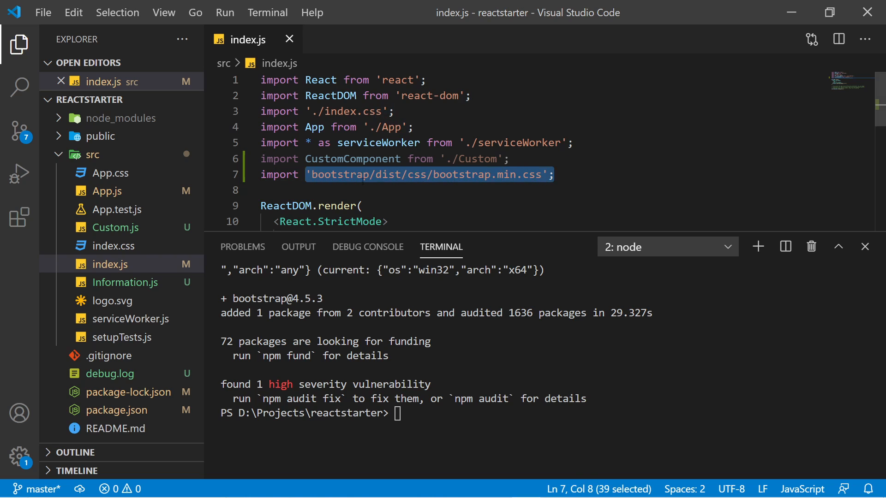
{"action": "mouse_move", "coordinate": [479, 232]}
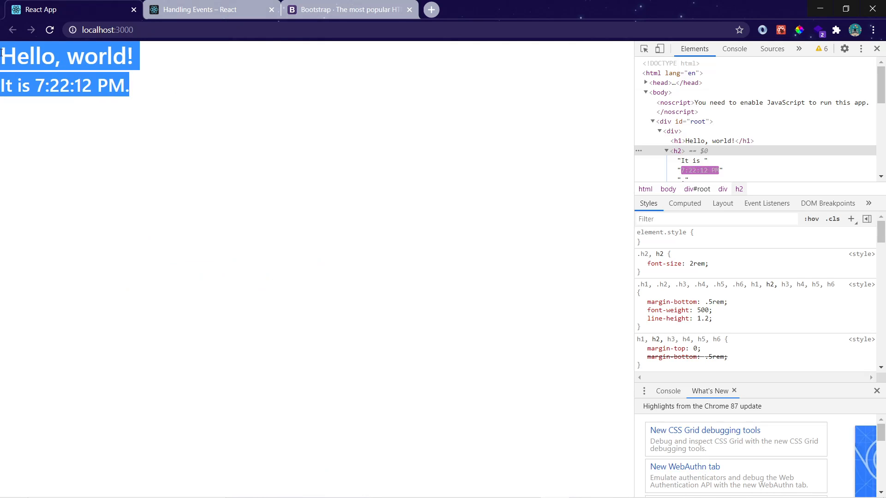
Switch to Chrome to view the Bootstrap-styled headings at localhost:3000
{"action": "key", "text": "alt+tab"}
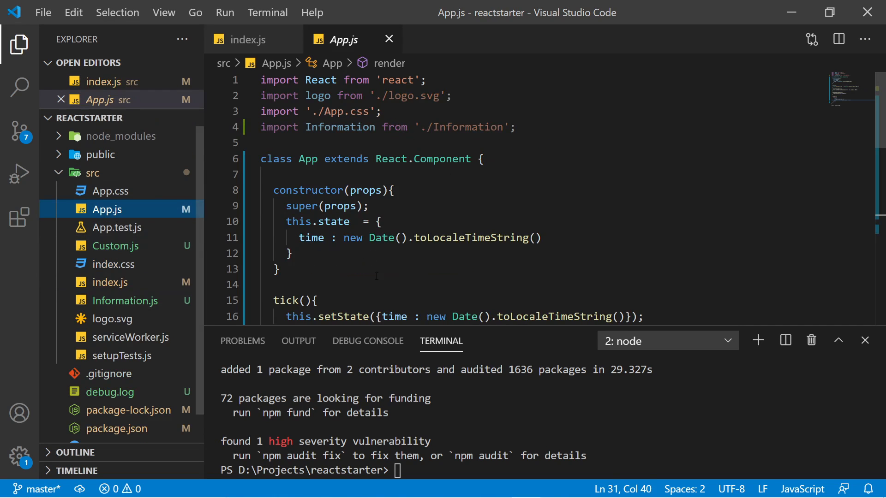
Add a 'btn btn-sm btn-primary' button labelled Bootstrap below the h2 in App.js
{"action": "scroll", "scroll_direction": "down", "scroll_amount": 3}
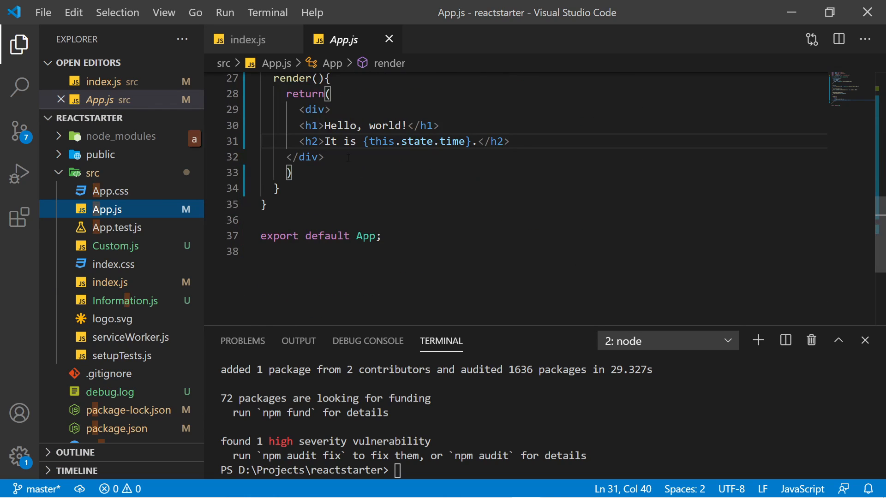
{"action": "key", "text": "enter"}
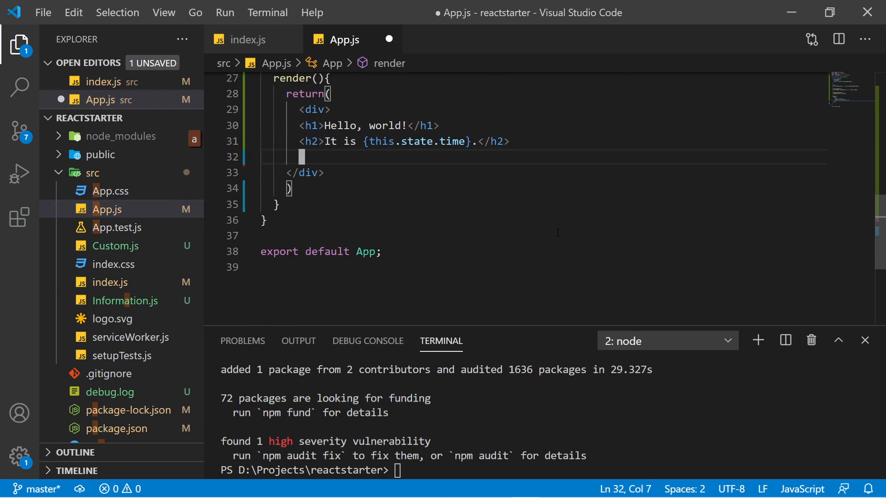
{"action": "type", "text": "<button></button>"}
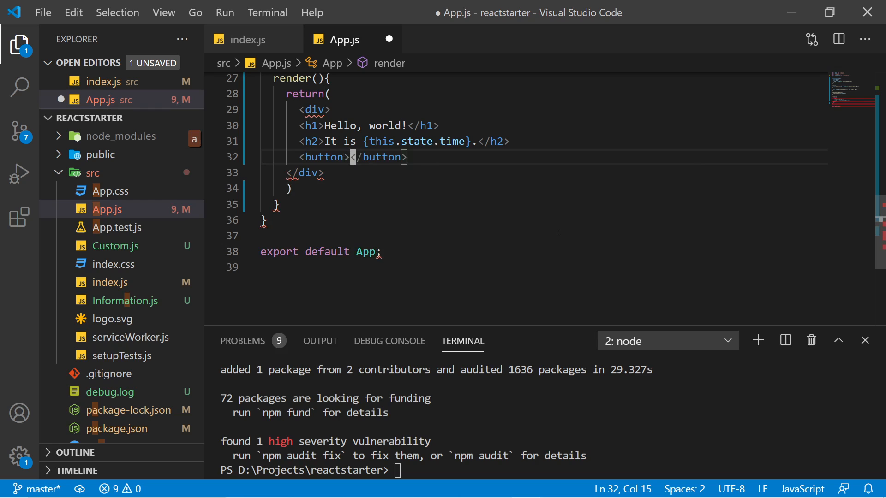
{"action": "type", "text": "Bootstrap"}
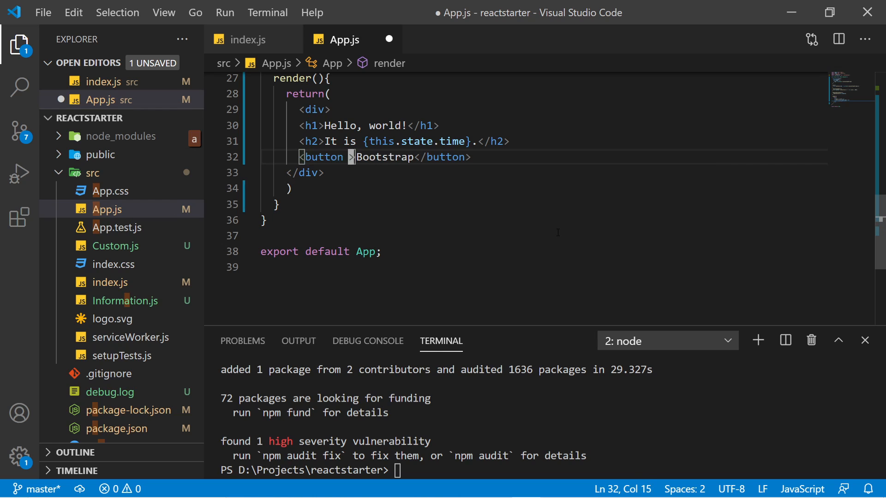
{"action": "type", "text": "className"}
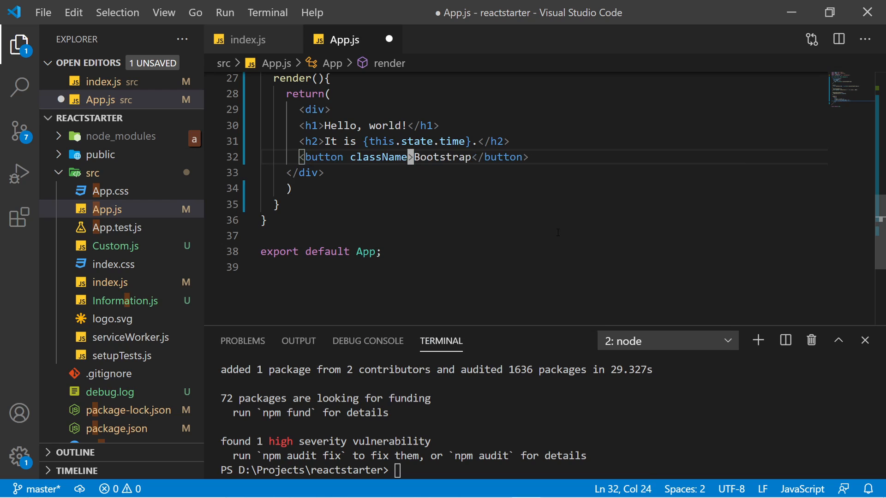
{"action": "type", "text": "= \"\""}
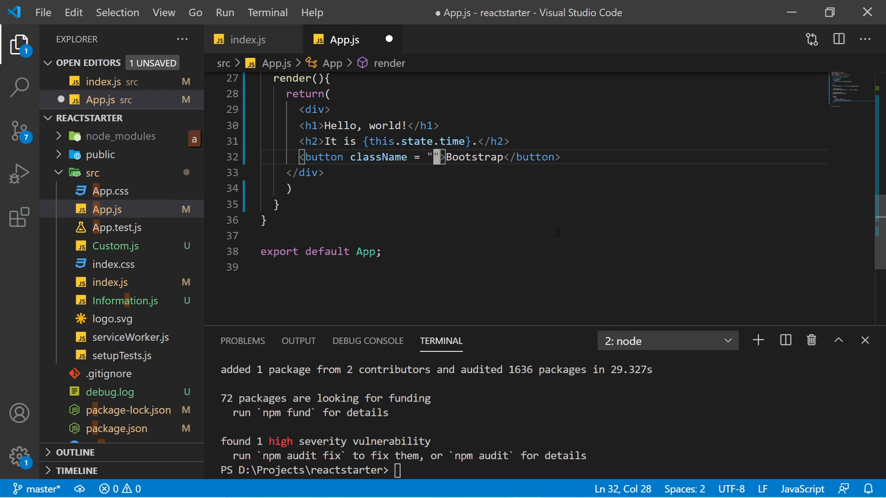
{"action": "type", "text": "btn b\""}
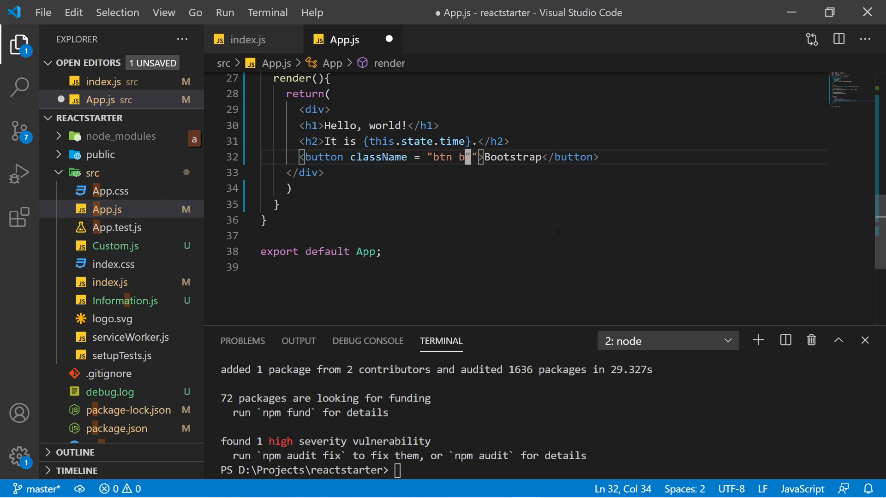
{"action": "type", "text": "btn-sm btn-primary"}
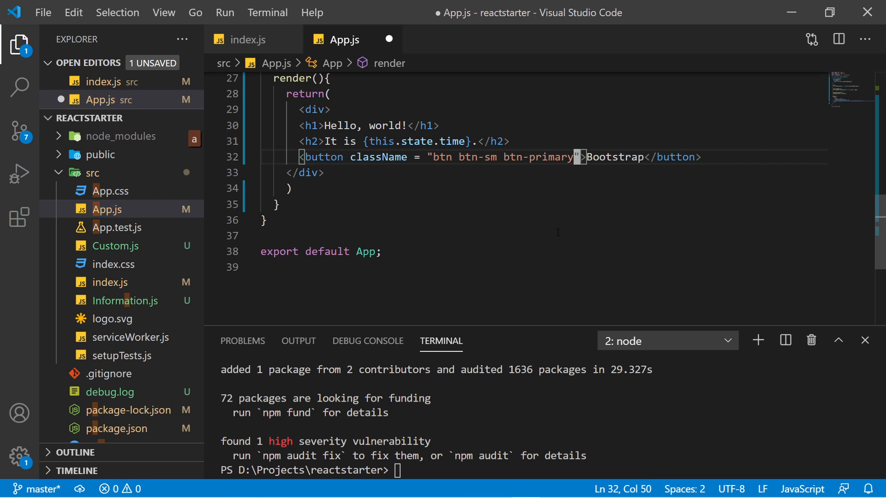
{"action": "key", "text": "ctrl+s"}
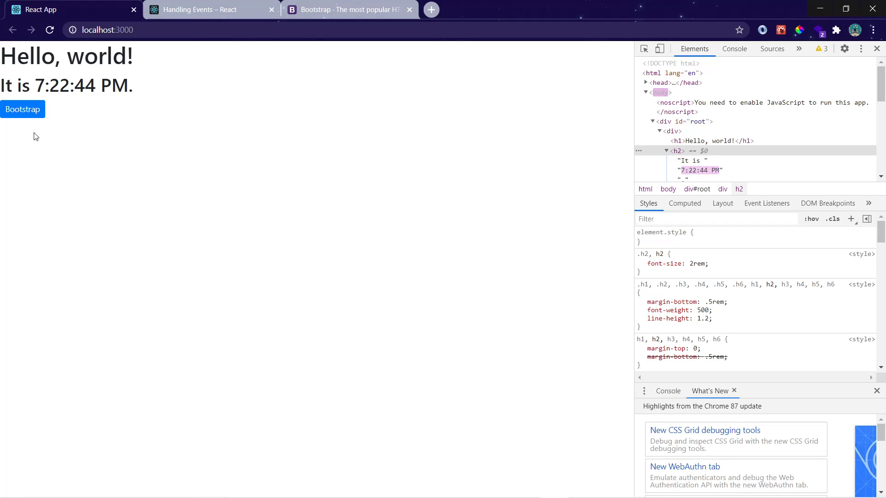
{"action": "mouse_move", "coordinate": [89, 143]}
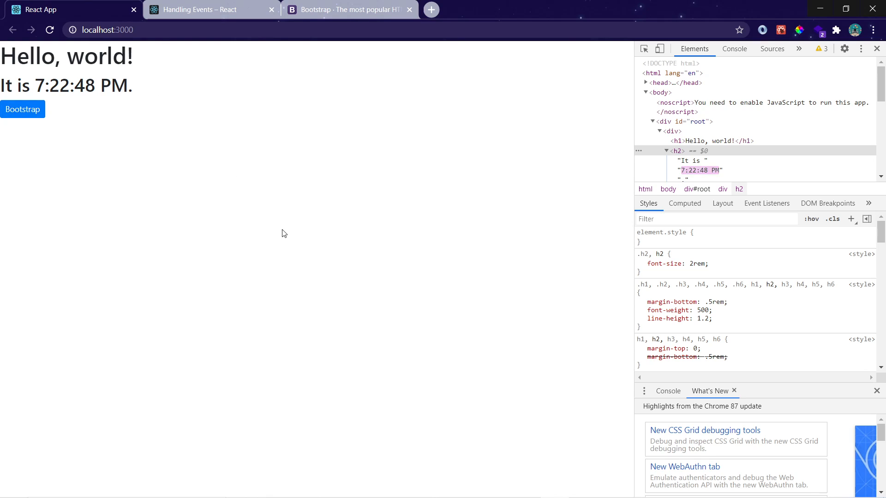
{"action": "mouse_move", "coordinate": [328, 258]}
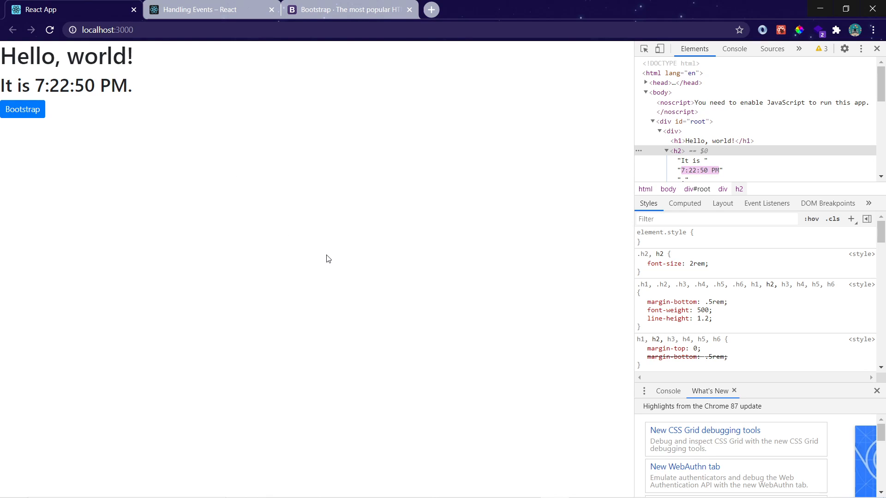